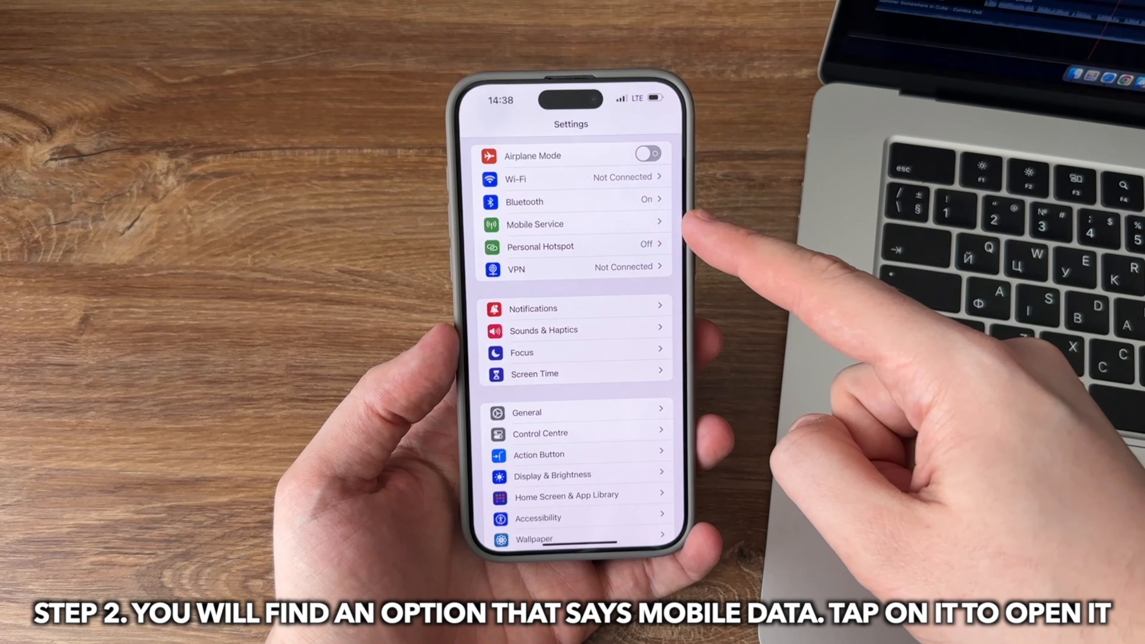
# Step: Go into Mobile Service to check the mobile data options
pyautogui.click(534, 224)
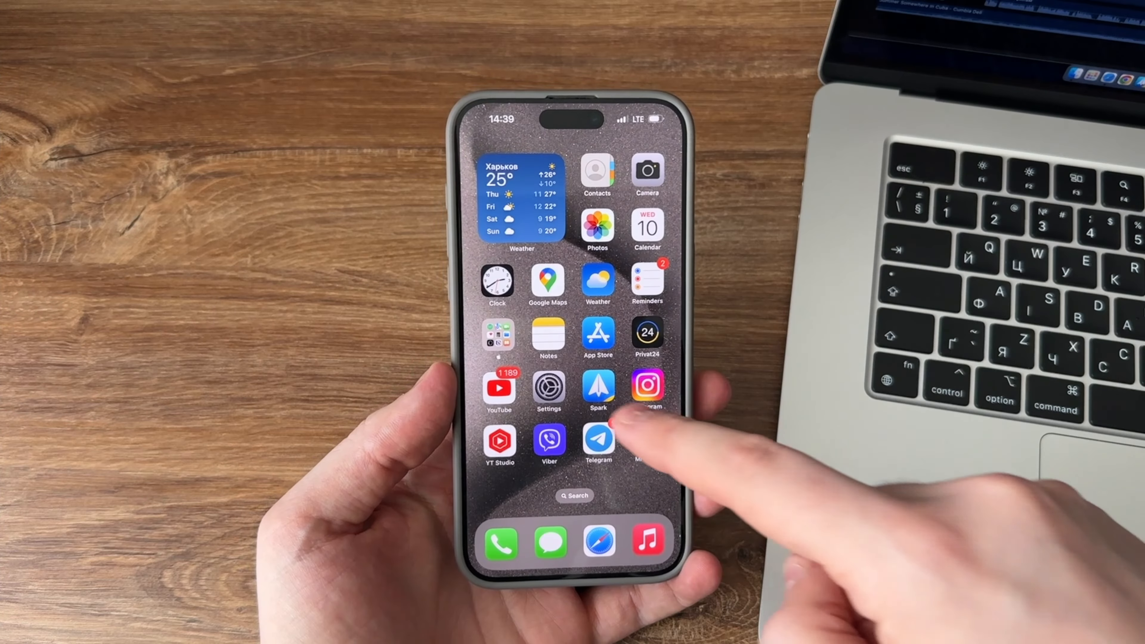
# Step: Confirm iOS 17.4.1 is current in Software Update, then view the Personal Hotspot settings
pyautogui.click(549, 391)
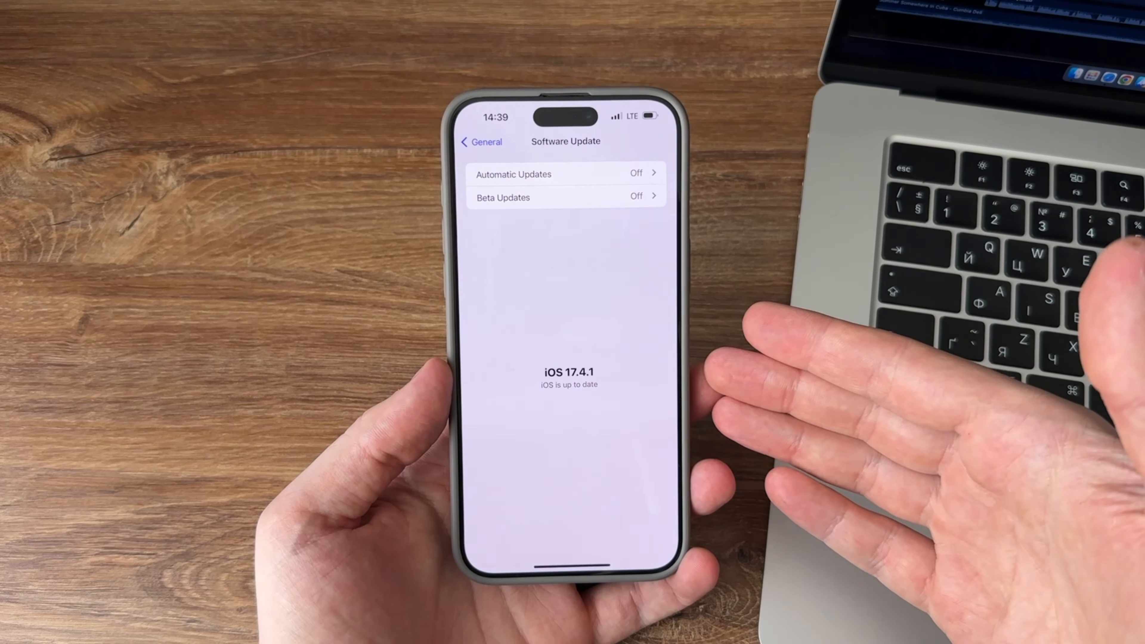
pyautogui.click(480, 142)
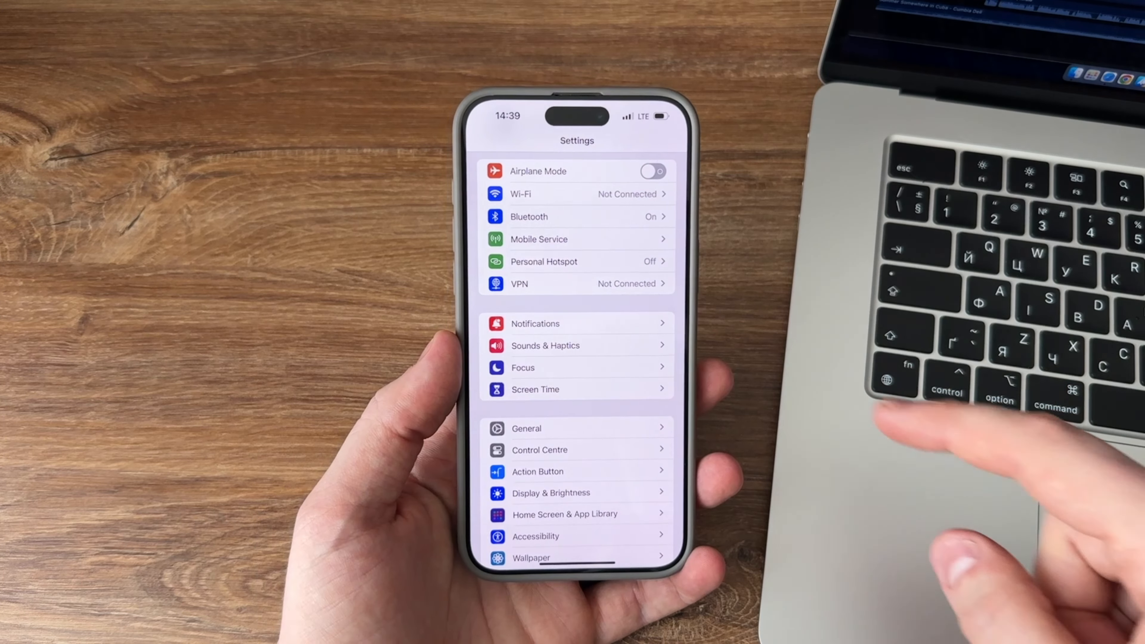
pyautogui.click(543, 261)
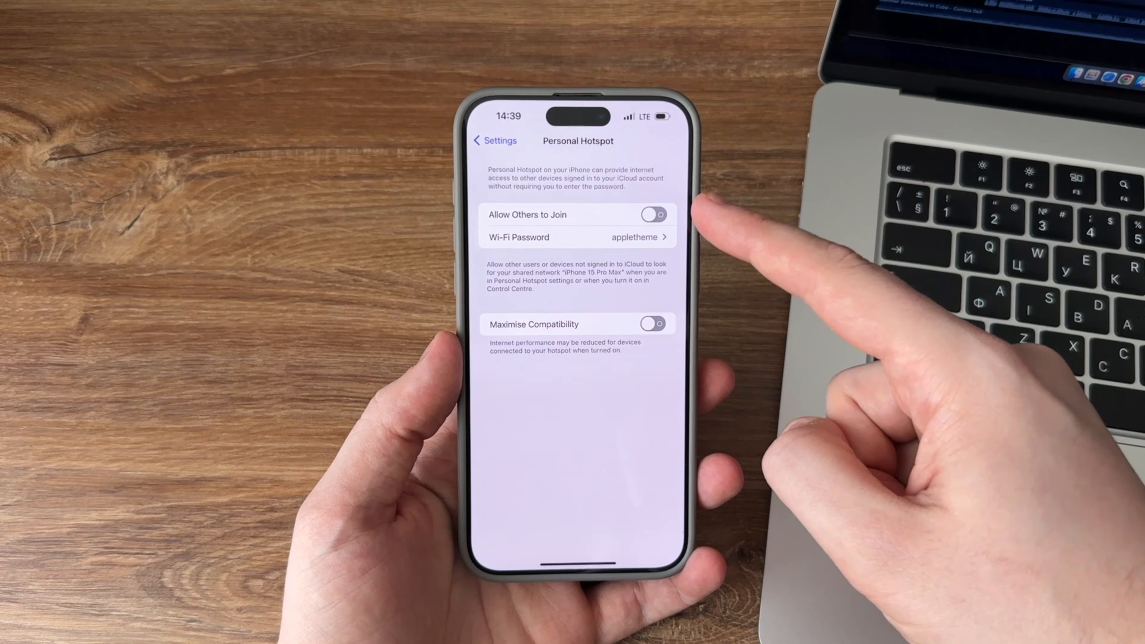
pyautogui.click(651, 214)
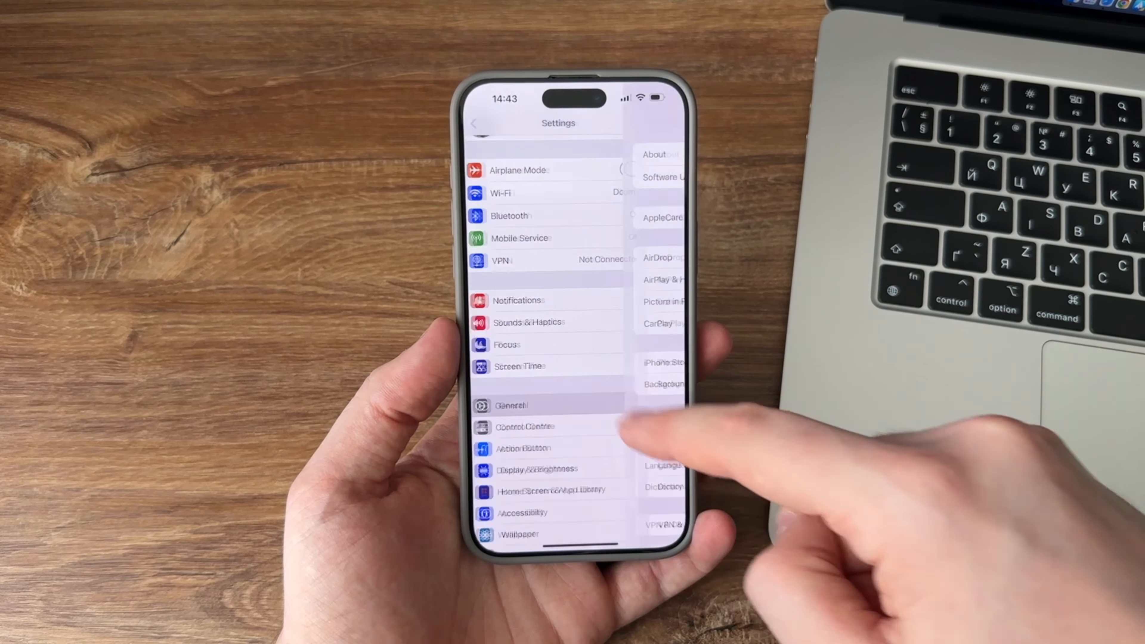
# Step: Reset network settings via General > Transfer or Reset iPhone > Reset, then return to Personal Hotspot
pyautogui.click(511, 405)
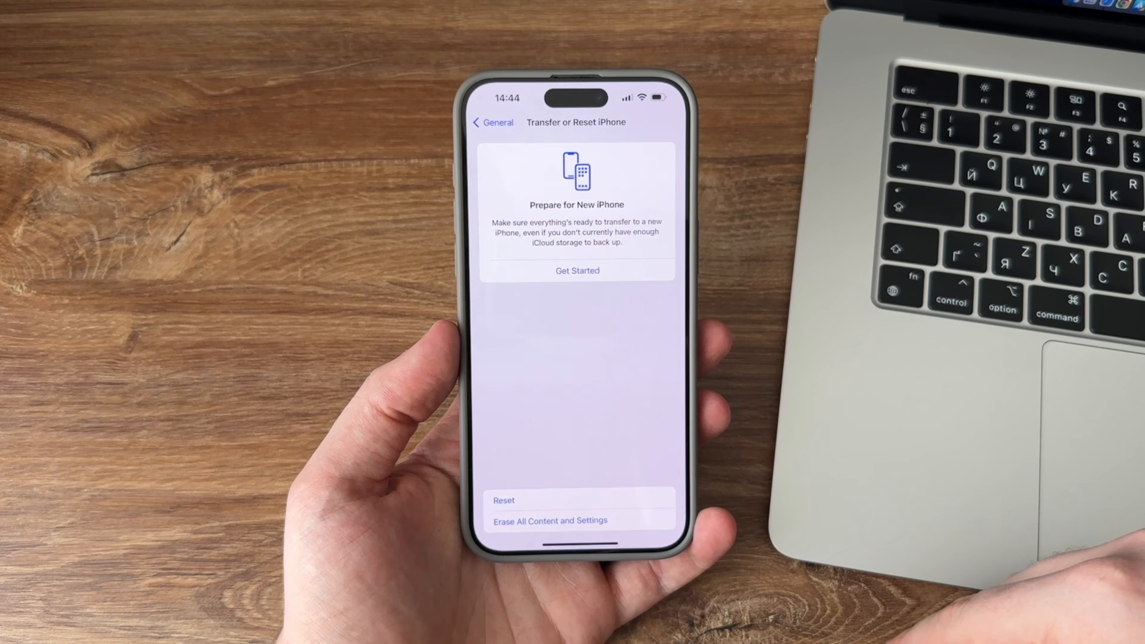
pyautogui.click(503, 500)
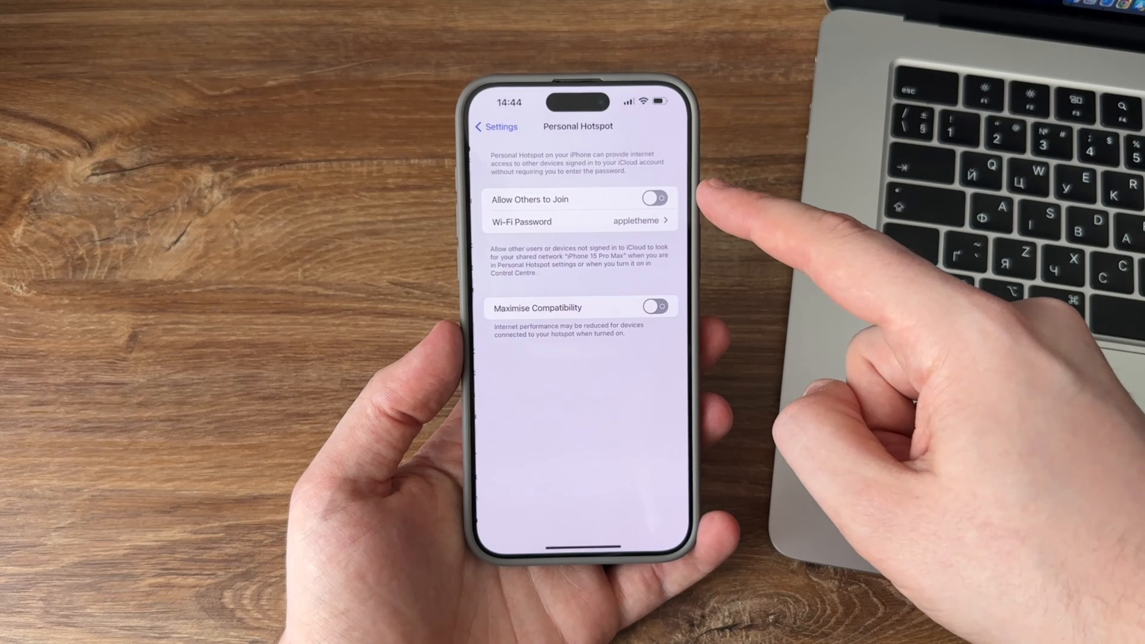
pyautogui.click(653, 198)
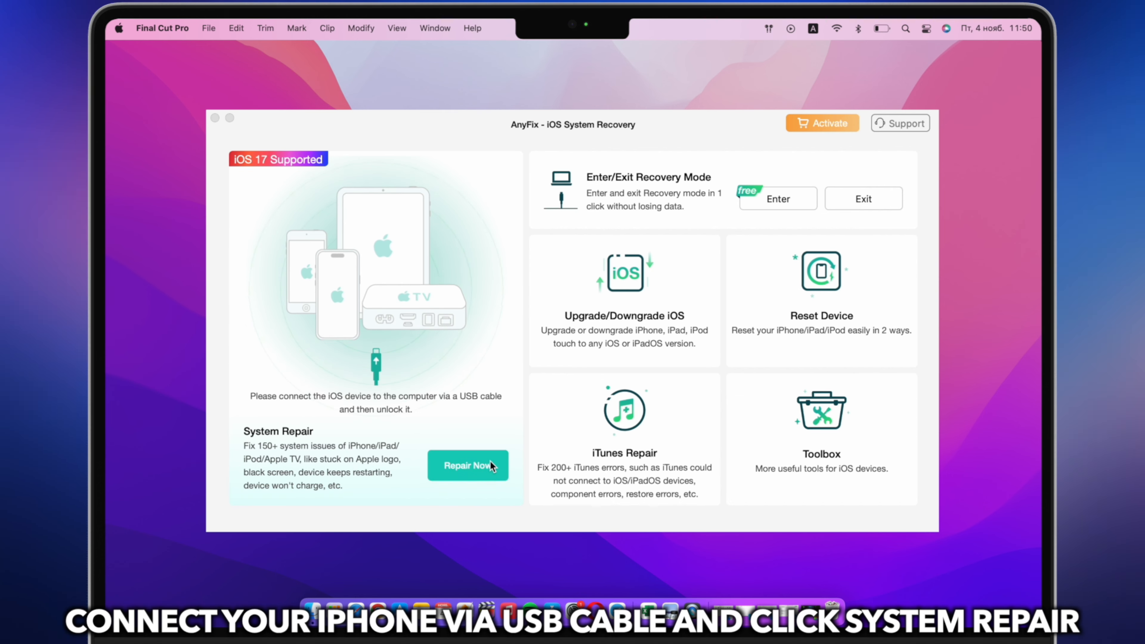
# Step: Start AnyFix System Repair for the Device Bug category on the iPhone
pyautogui.click(467, 465)
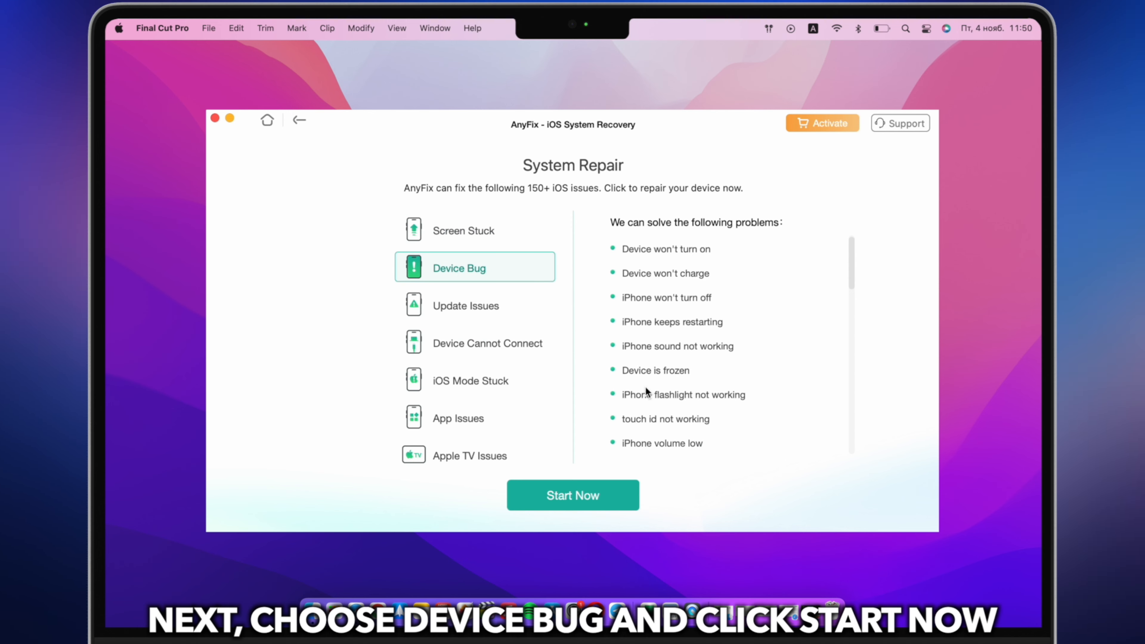
pyautogui.click(573, 495)
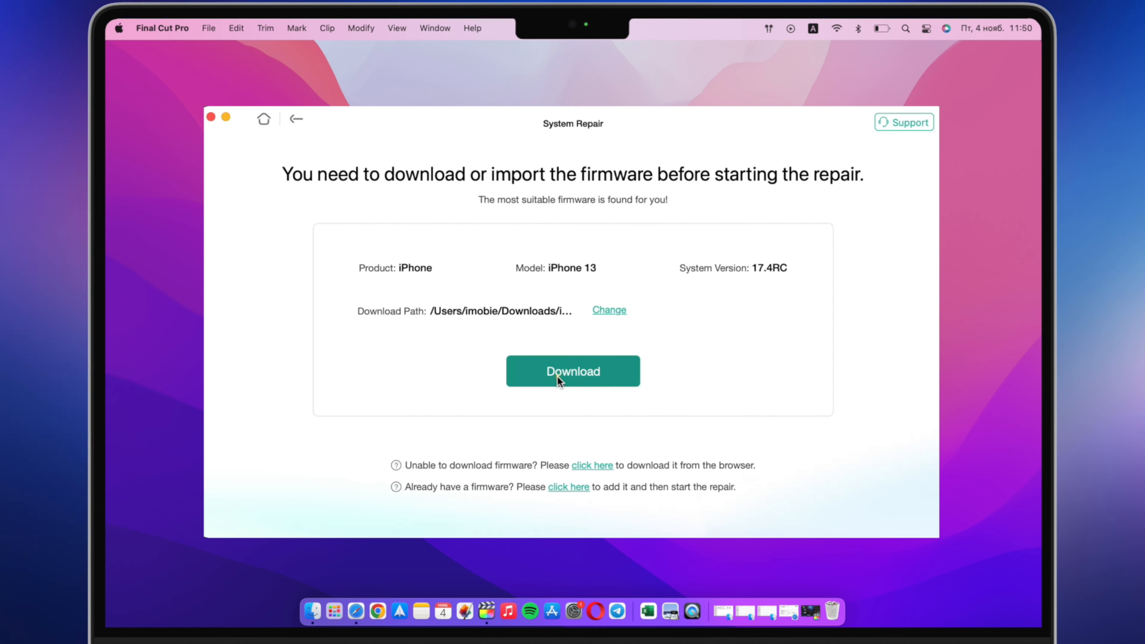
# Step: Download firmware 17.4RC for the iPhone 13 and start the system repair
pyautogui.click(572, 371)
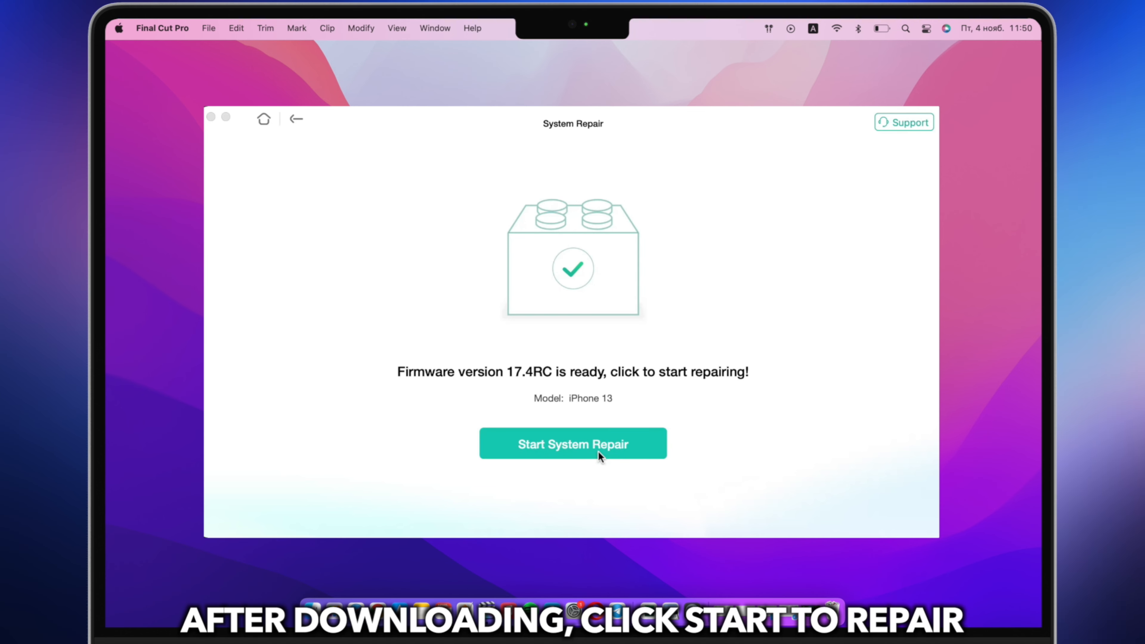
pyautogui.click(572, 442)
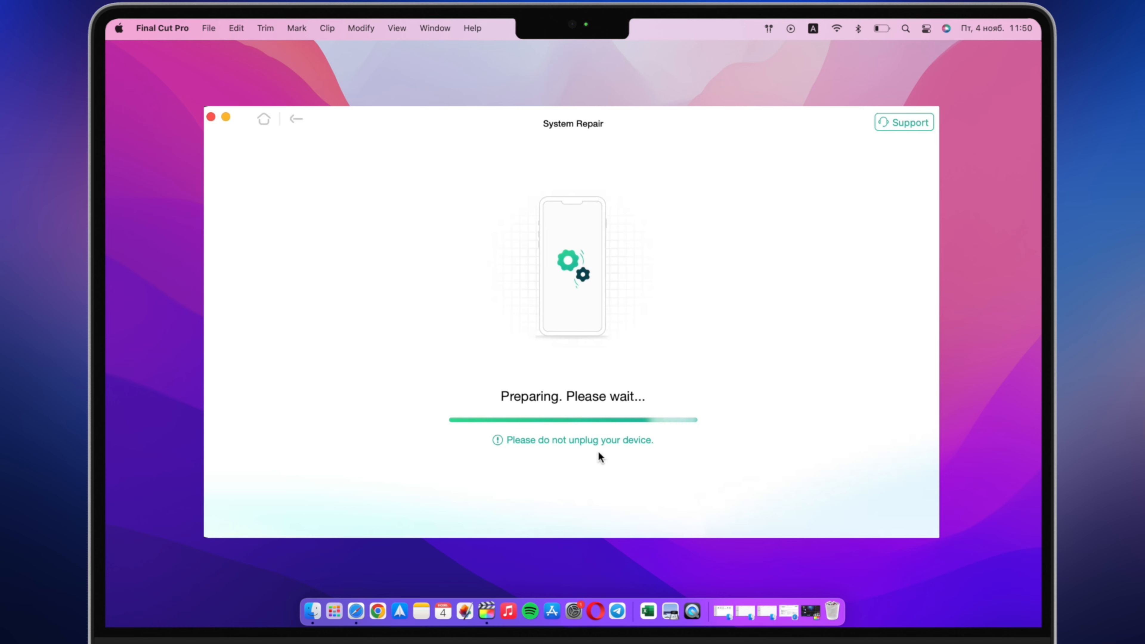